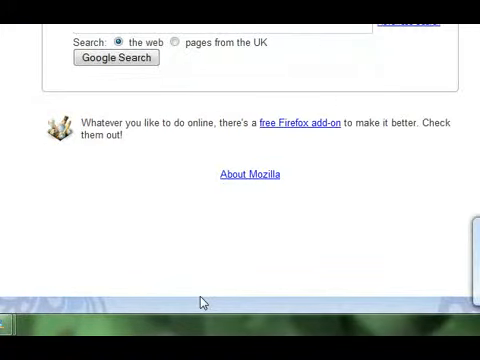
Step: Run a Google search for 'solaris' and look over the results
text(sola)
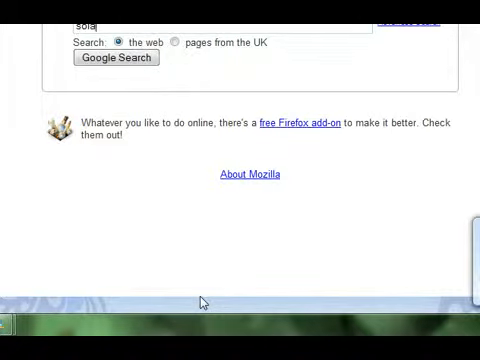
click(116, 58)
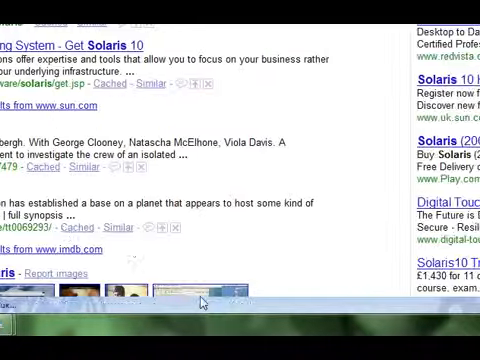
scroll(up, 3)
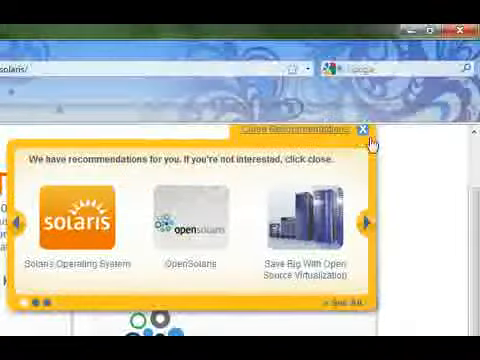
Step: Close the recommendations overlay and scroll Sun's Solaris page down to the OpenSolaris Get link
click(364, 130)
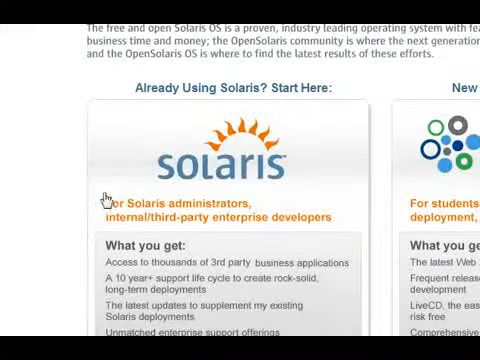
scroll(down, 3)
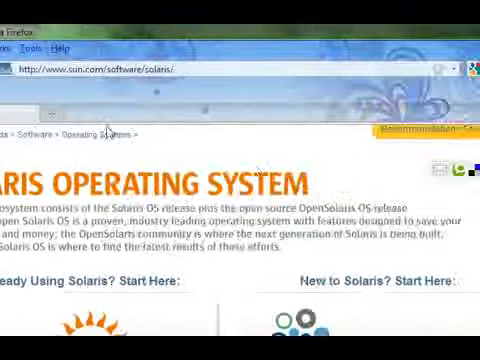
scroll(down, 3)
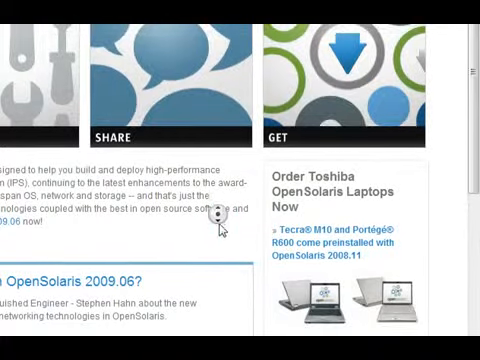
scroll(down, 3)
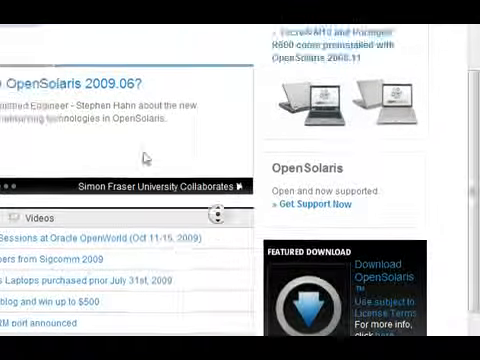
scroll(down, 3)
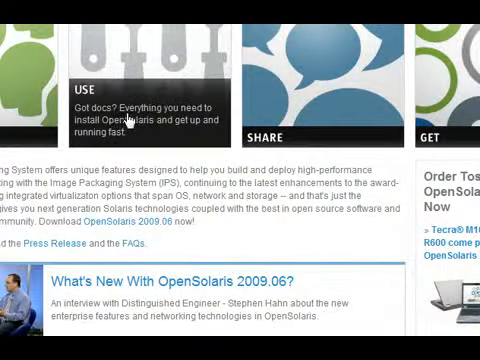
scroll(down, 3)
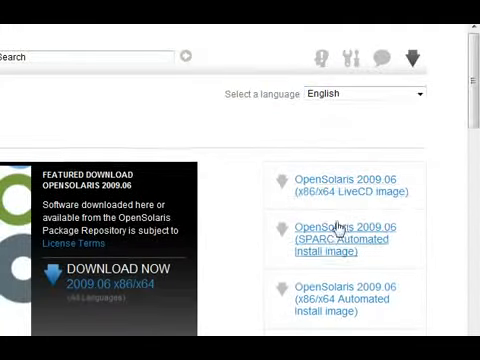
Step: Locate the OpenSolaris 2009.06 x86 LiveCD image link and start downloading the 677 MB ISO
scroll(down, 3)
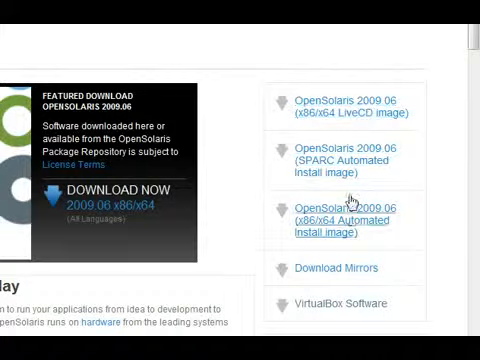
scroll(down, 3)
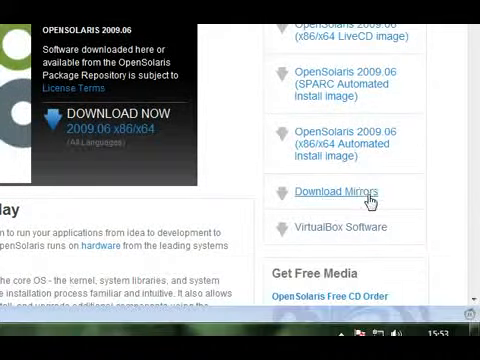
scroll(up, 3)
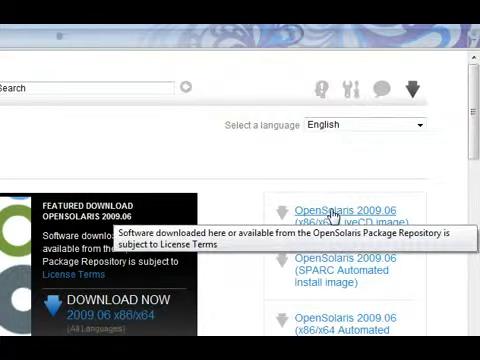
scroll(down, 3)
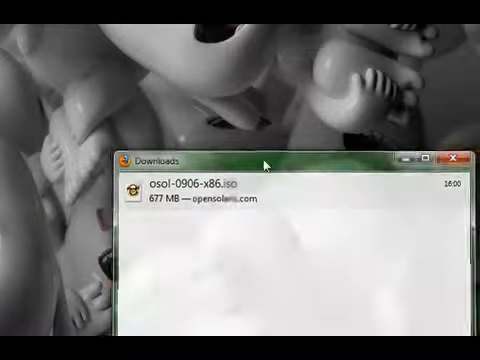
Step: Launch the New Virtual Machine Wizard in VirtualBox
click(454, 156)
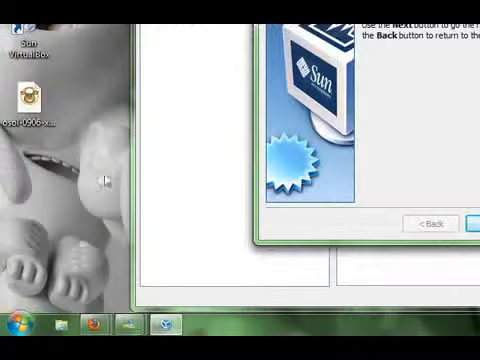
Step: Name the machine 'OS' with type Solaris, version OpenSolaris, and continue to memory
click(470, 222)
text(OS)
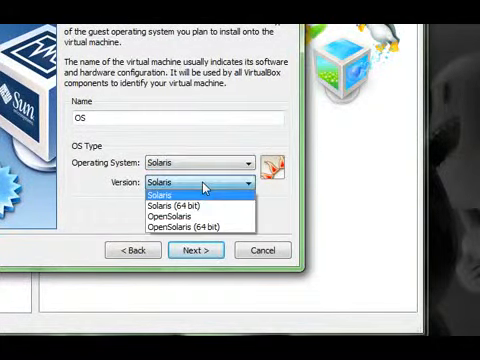
click(176, 212)
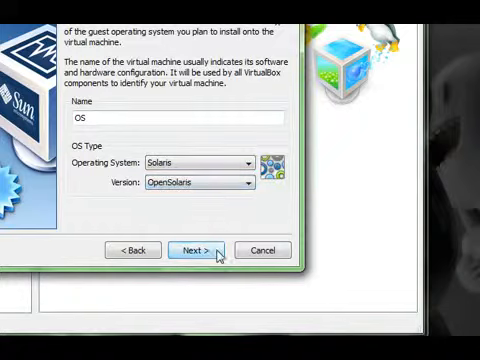
click(192, 248)
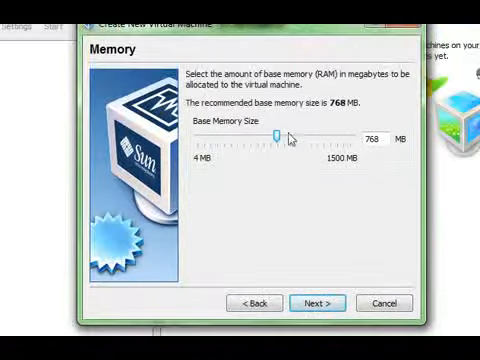
Step: Give the machine 512 MB memory and a new dynamically expanding virtual hard disk
drag(272, 136, 252, 140)
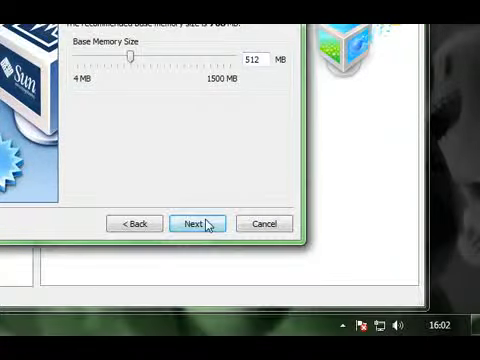
click(192, 224)
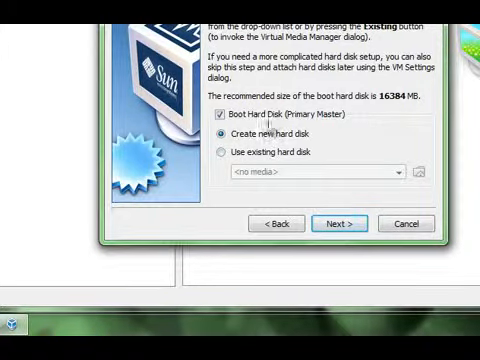
click(354, 224)
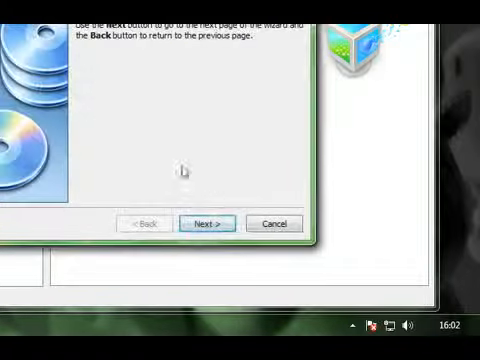
click(206, 224)
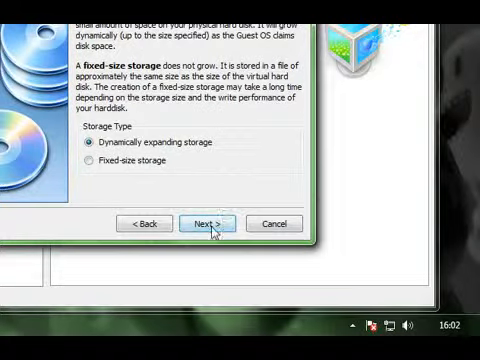
click(208, 224)
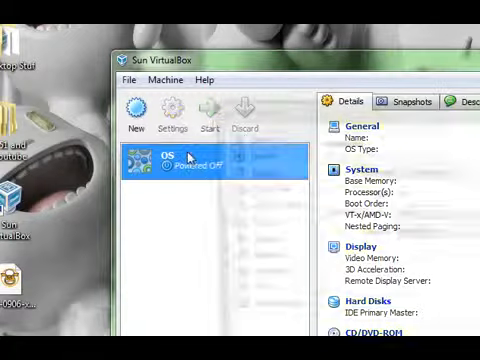
Step: Mount osol-0906-x86.iso as the OS machine's CD/DVD drive image
click(172, 112)
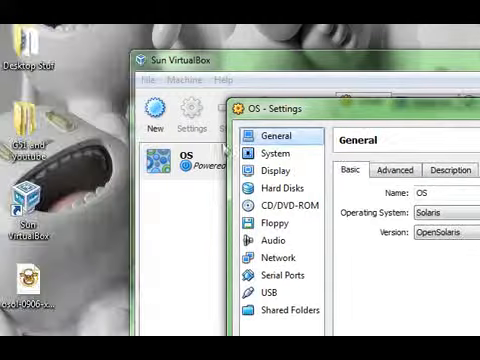
click(272, 208)
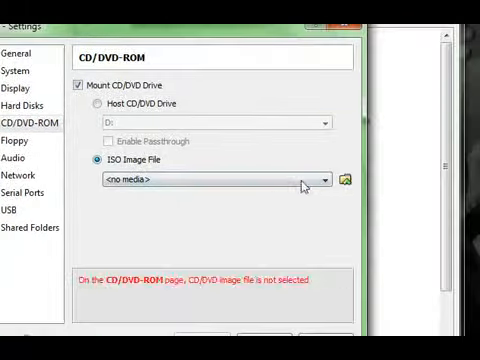
click(344, 180)
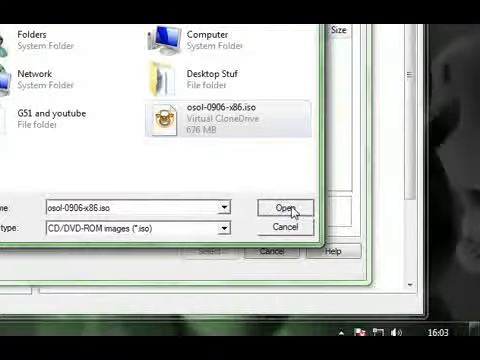
click(284, 208)
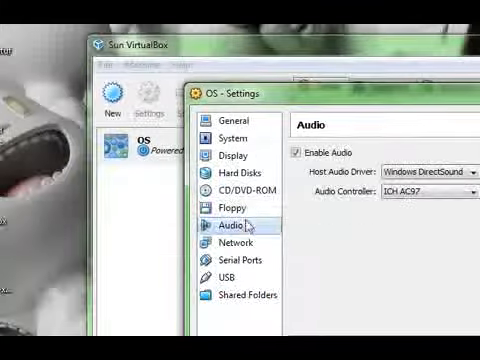
Step: Review the OS machine's Audio and Display settings pages
click(228, 160)
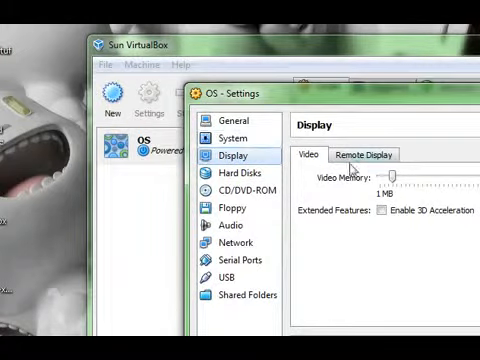
click(224, 136)
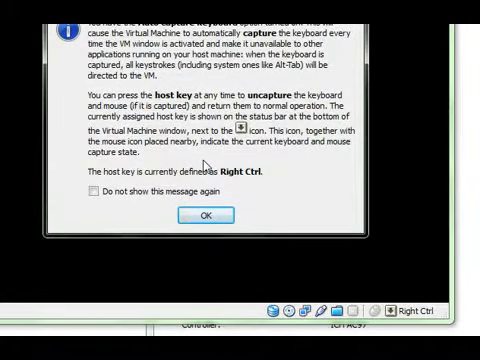
mouse_move(172, 204)
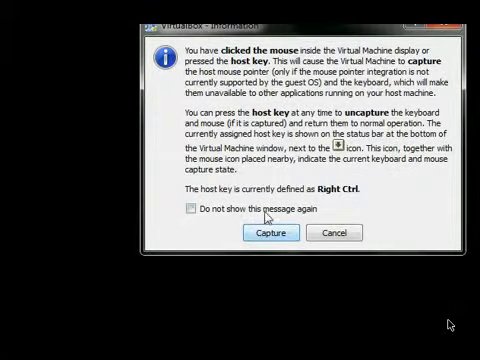
Step: Accept the keyboard-capture notice so the running OS machine's display shows
click(268, 232)
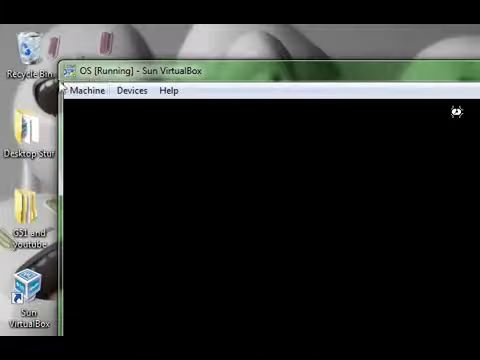
mouse_move(236, 202)
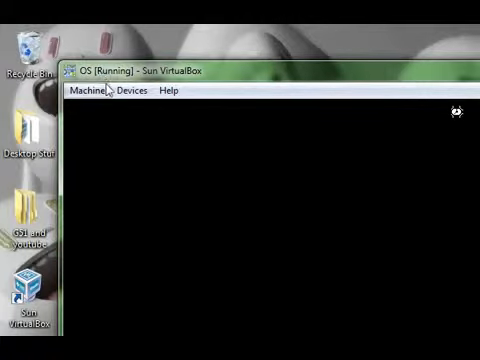
mouse_move(136, 140)
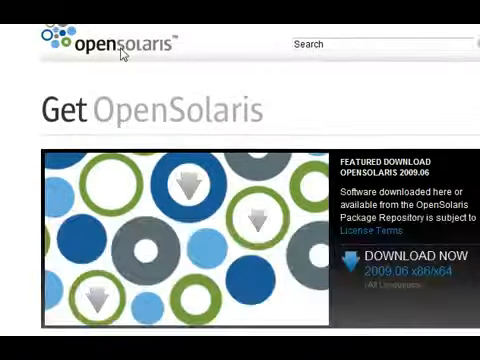
Step: Scroll through the Get OpenSolaris page's 2009.06 release download options
scroll(down, 3)
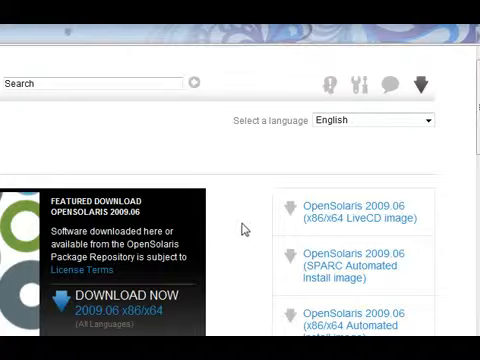
scroll(down, 3)
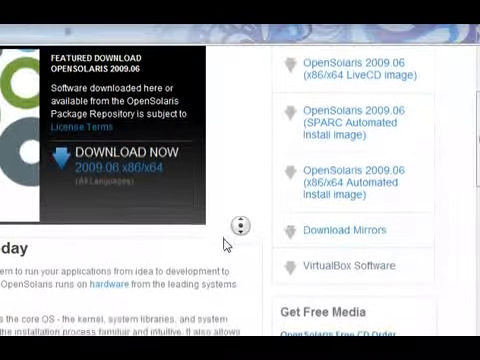
scroll(down, 3)
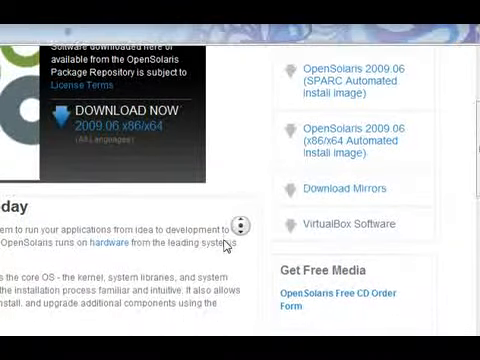
scroll(down, 3)
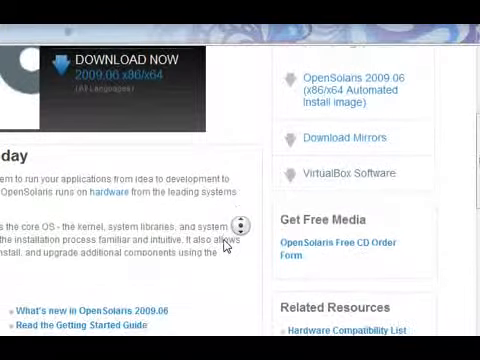
scroll(down, 3)
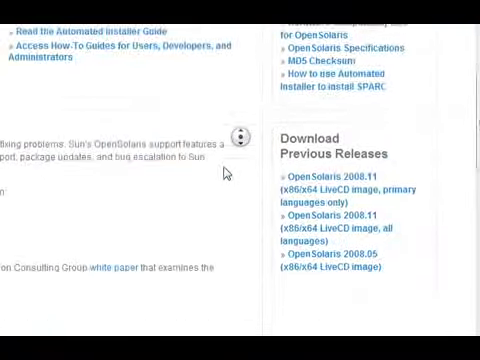
scroll(down, 3)
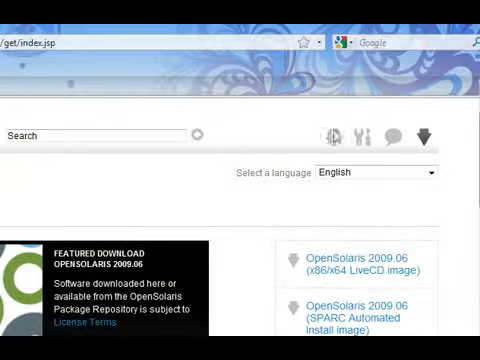
scroll(down, 3)
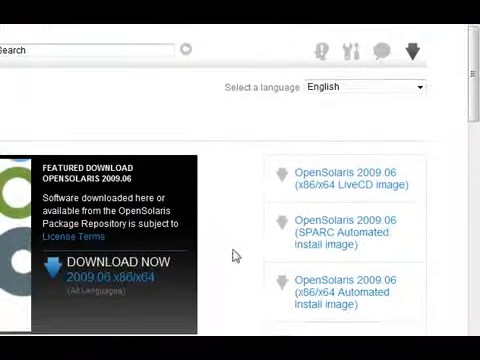
scroll(down, 3)
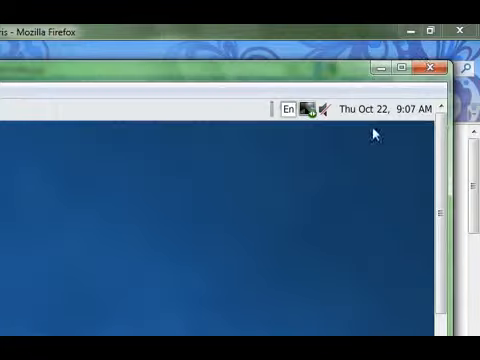
mouse_move(416, 114)
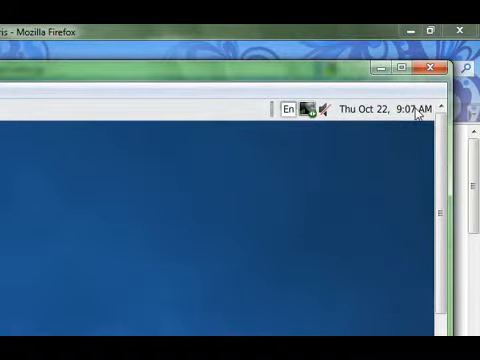